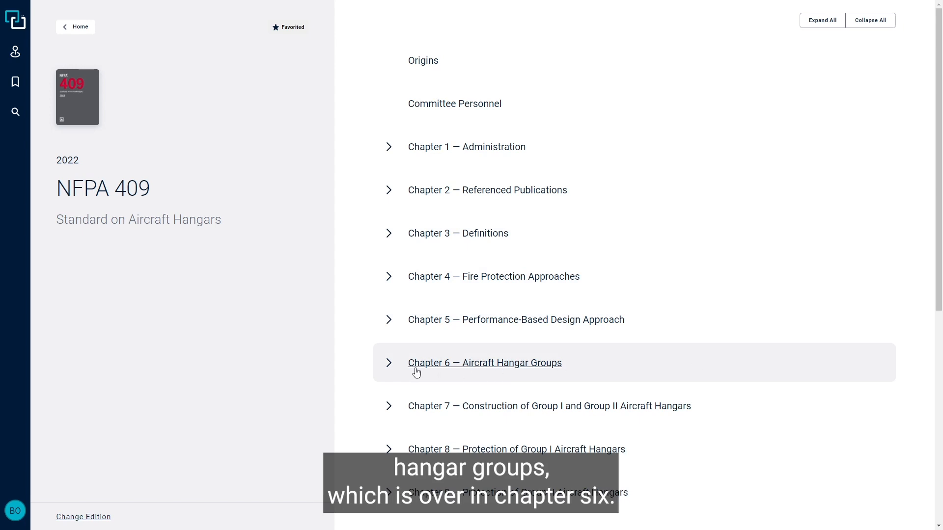
Open NFPA 409 Chapter 6, Aircraft Hangar Groups, and scroll to the 6.1.1 Group I criteria
click(484, 362)
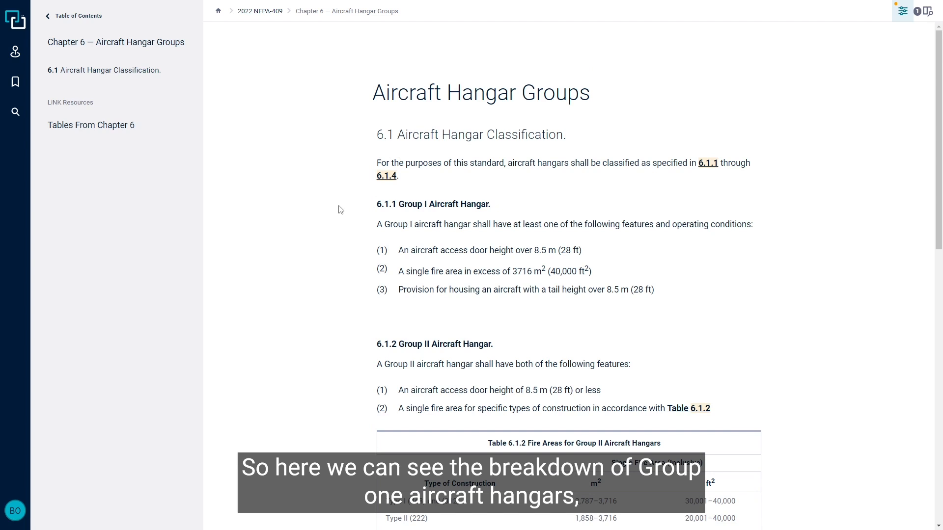
scroll(down, 3)
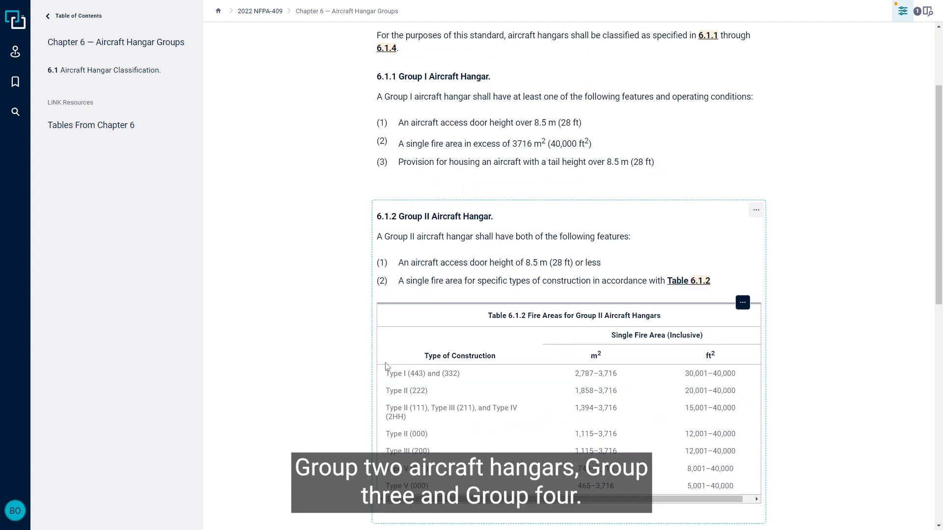
scroll(down, 3)
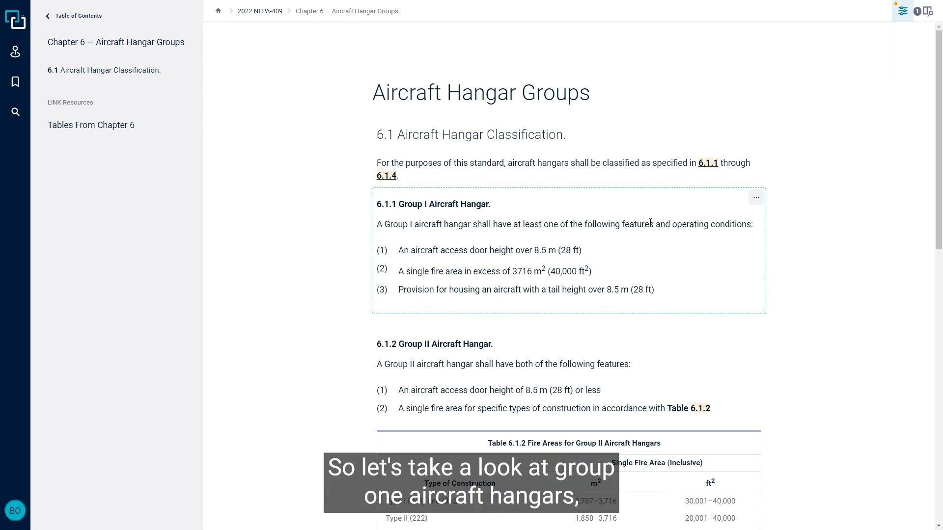
mouse_move(509, 206)
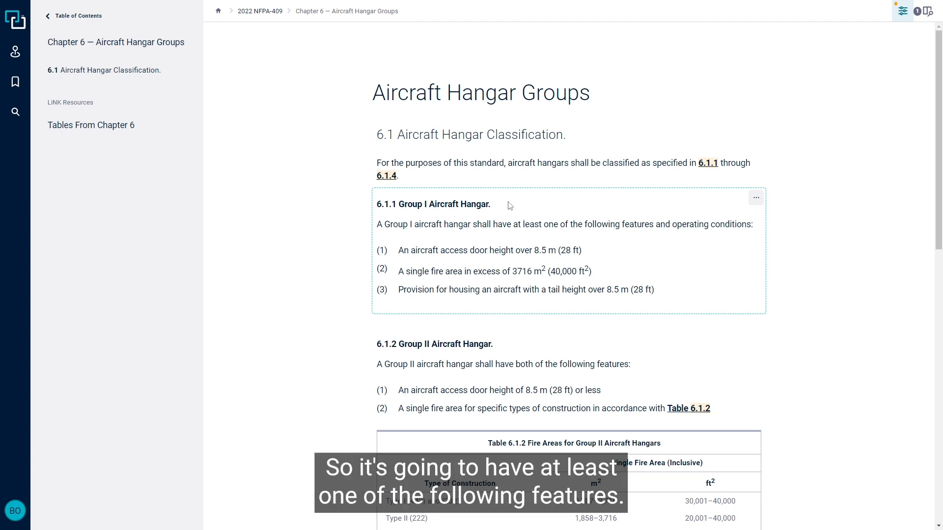
drag(523, 224, 670, 225)
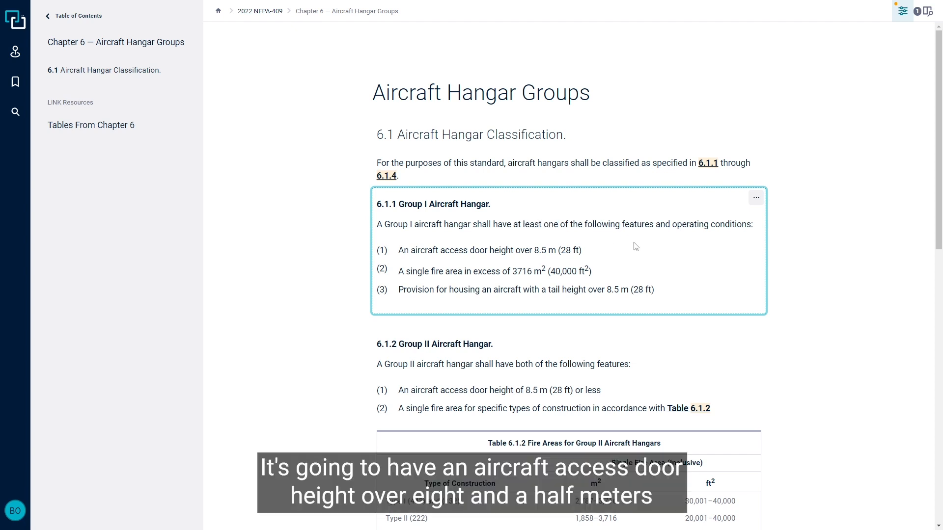
mouse_move(558, 244)
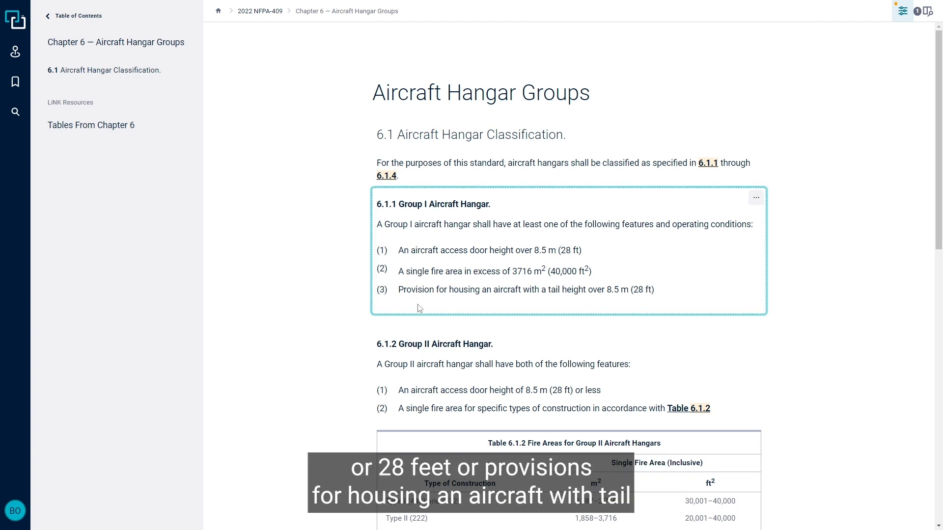
drag(398, 289, 559, 289)
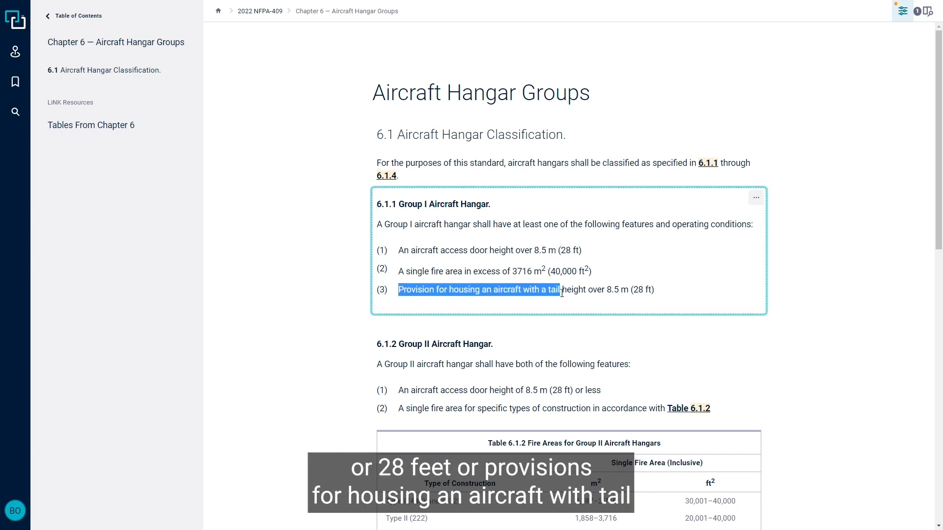
drag(559, 290, 653, 289)
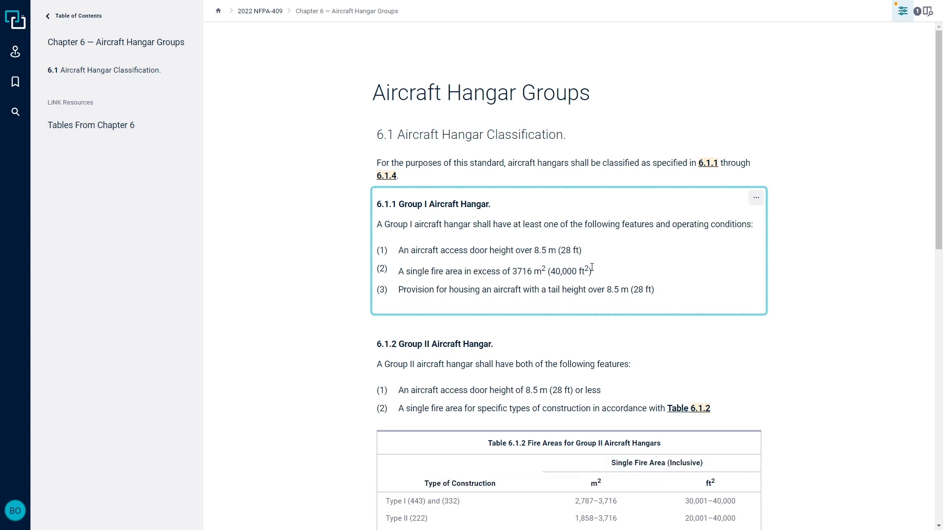
Scroll to section 6.1.2 Group II hangar criteria and Table 6.1.2 fire areas
scroll(down, 3)
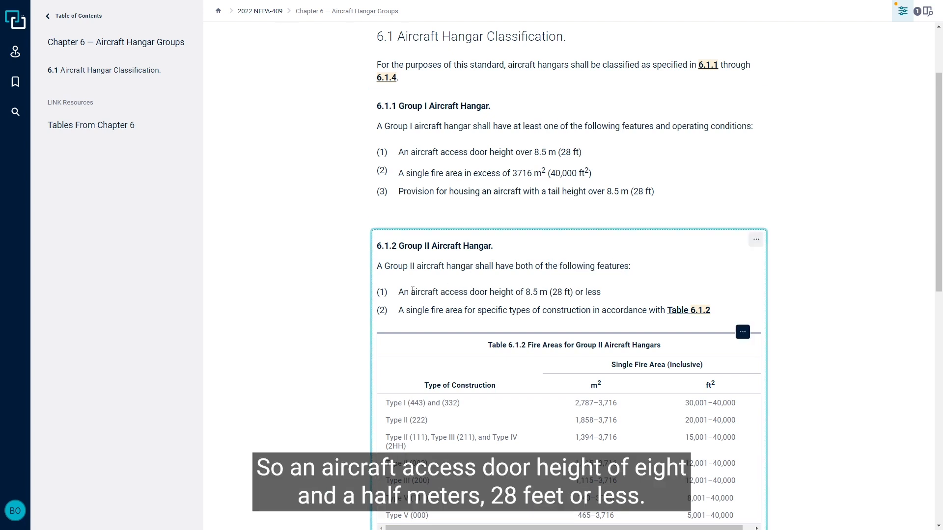
drag(410, 291, 522, 292)
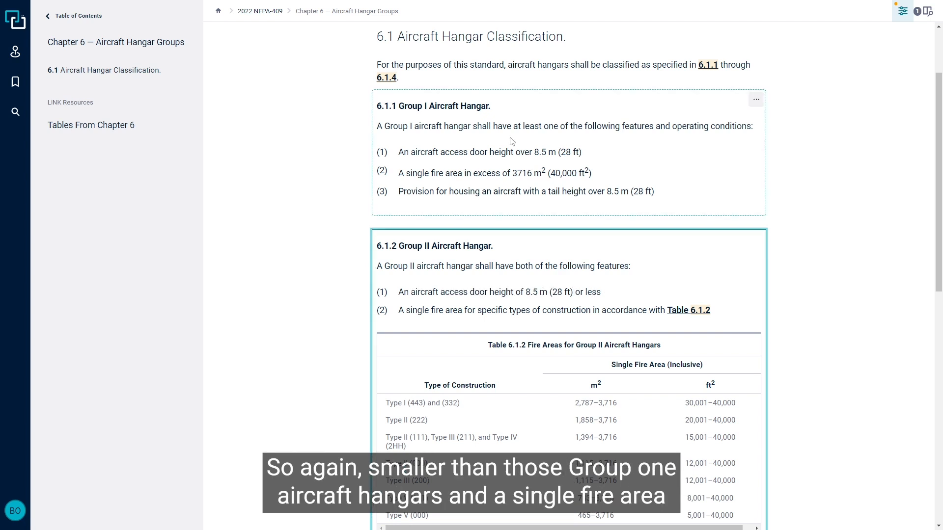
scroll(down, 3)
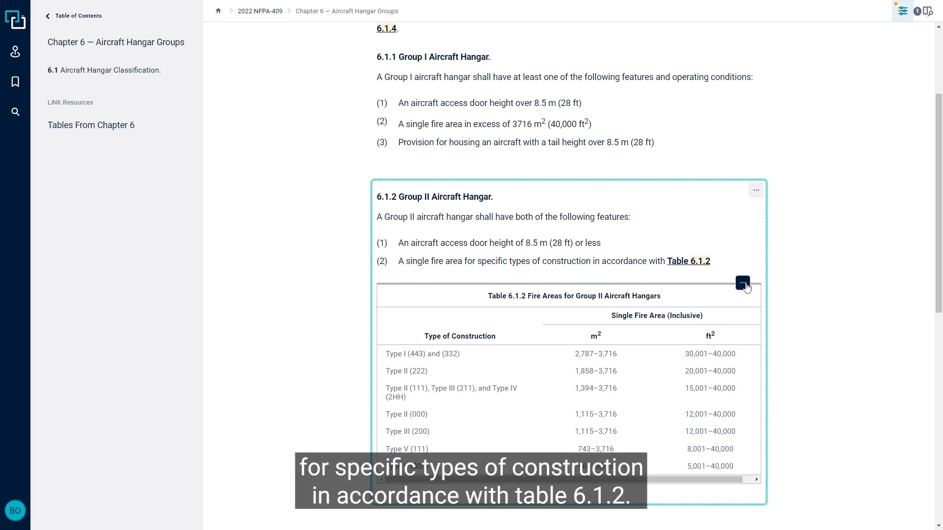
click(742, 284)
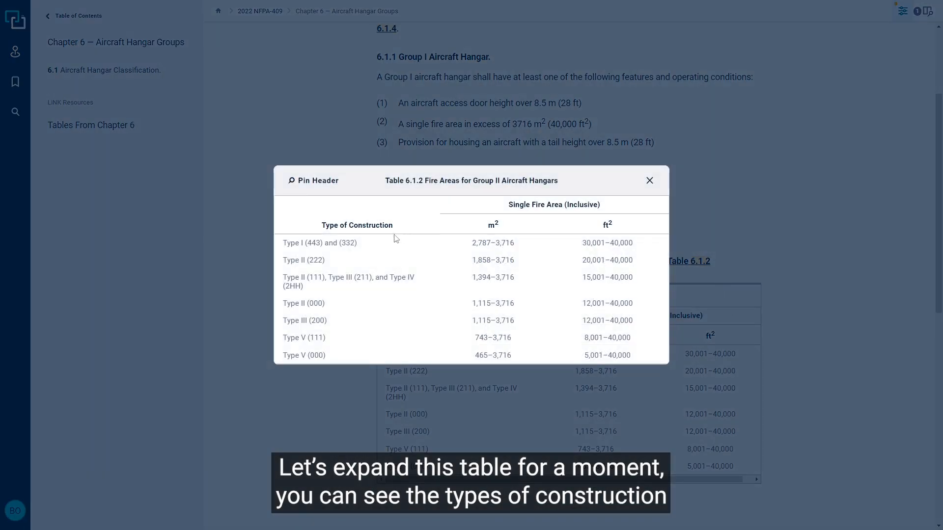
mouse_move(351, 266)
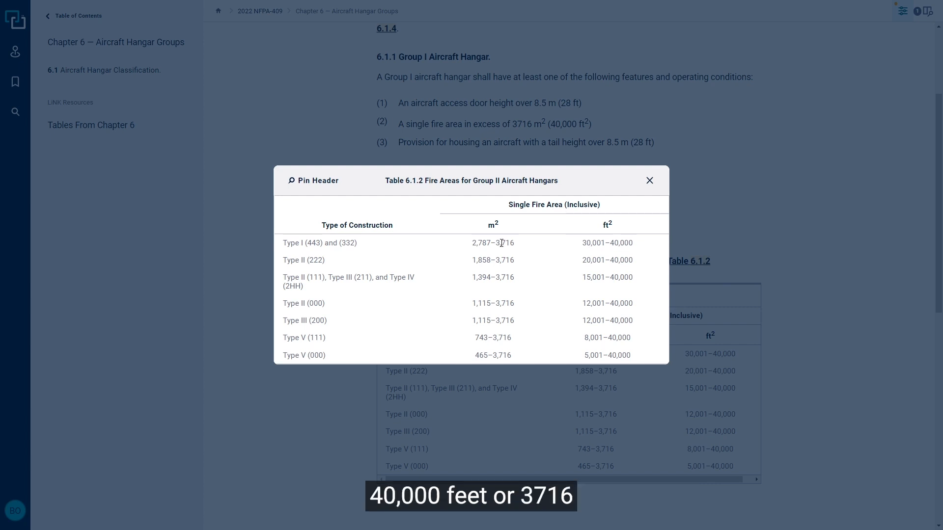
mouse_move(502, 233)
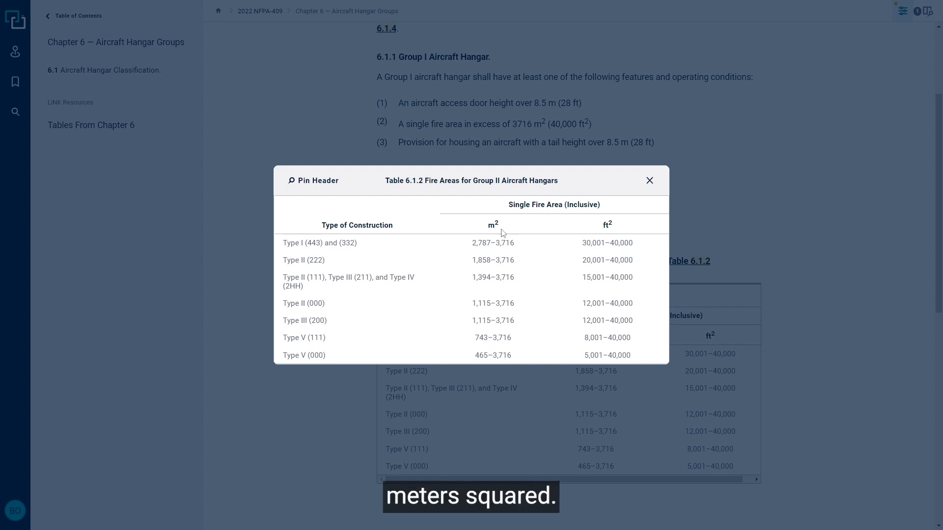
mouse_move(661, 188)
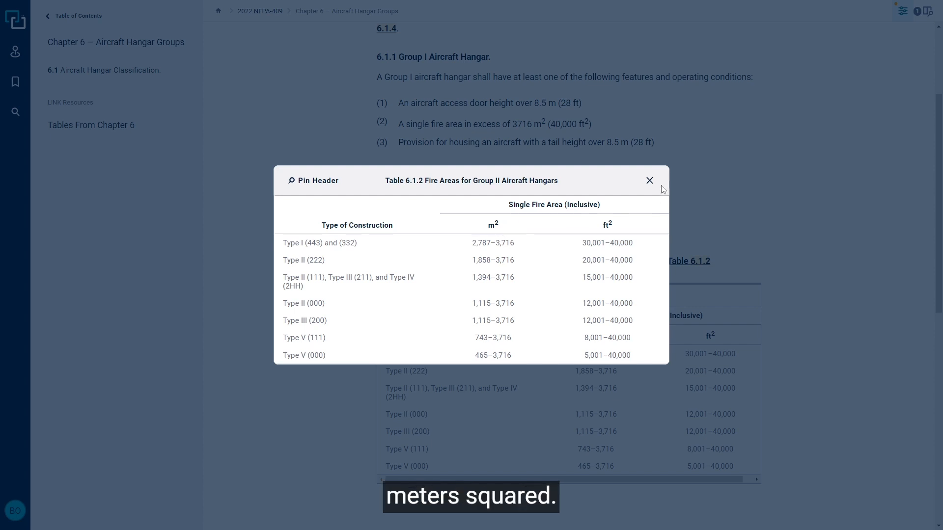
click(649, 180)
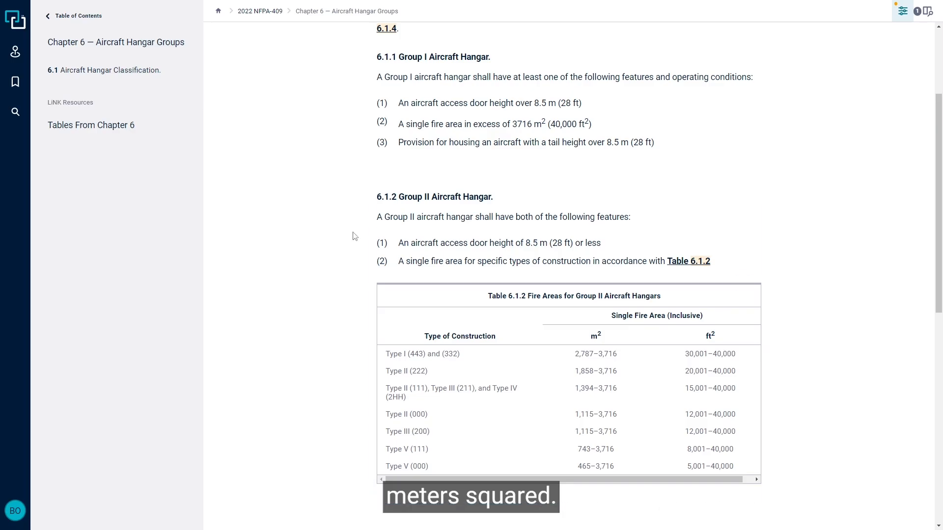
Scroll to section 6.1.3 and open the options menu on Table 6.1.3
scroll(down, 3)
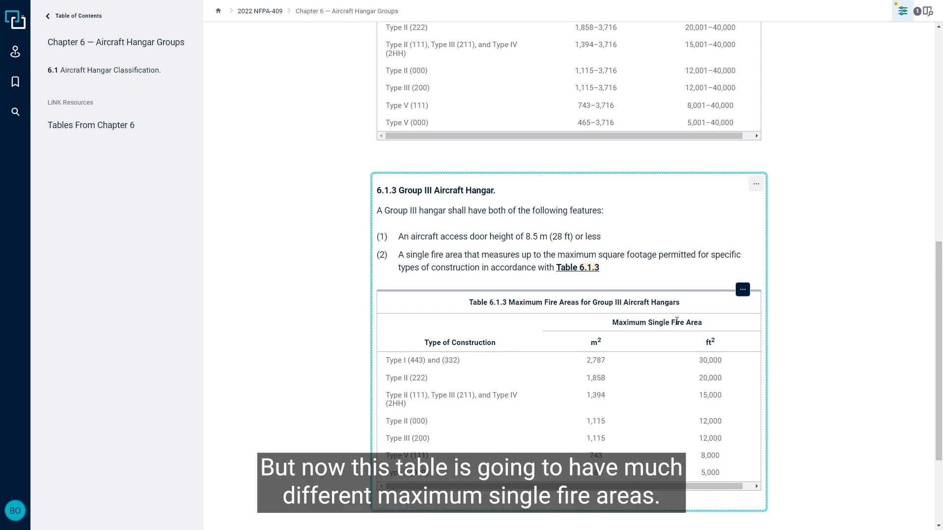
mouse_move(710, 321)
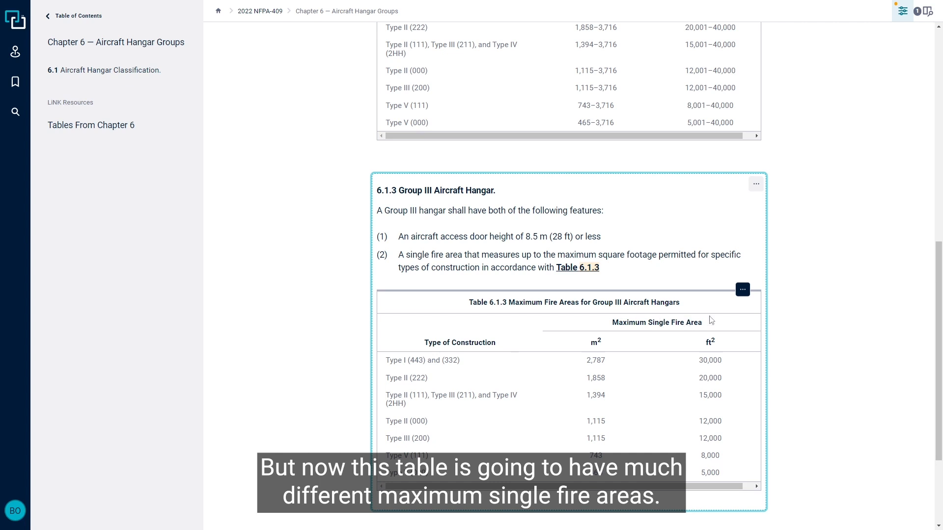
click(742, 289)
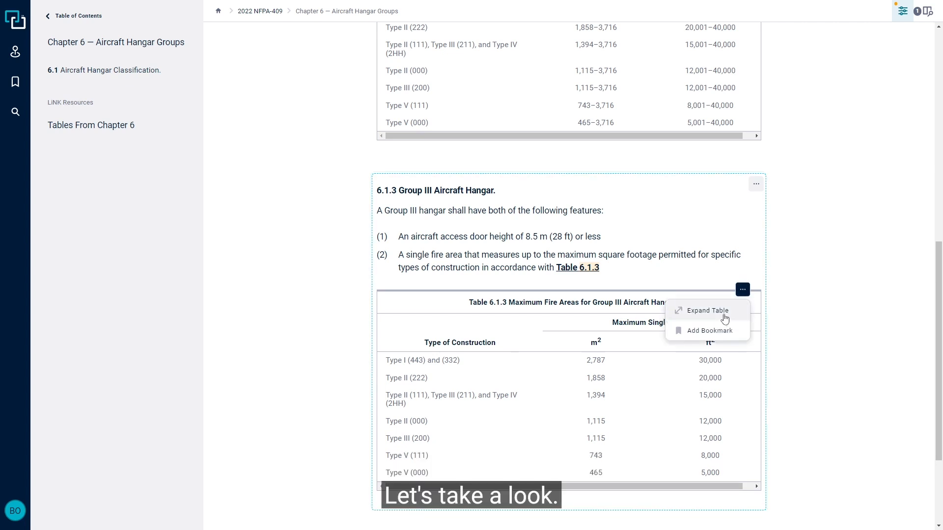
Enlarge Table 6.1.3 to review Group III fire area limits, then close it
click(706, 310)
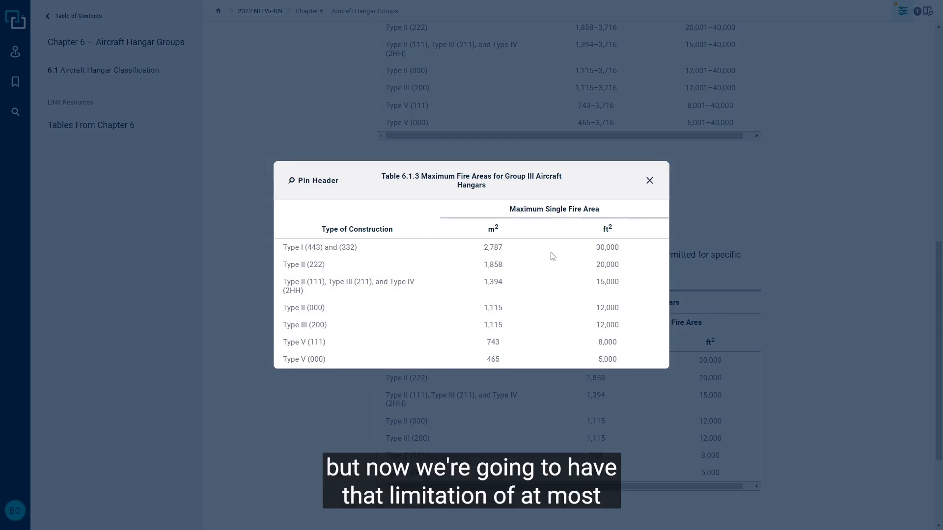
mouse_move(587, 249)
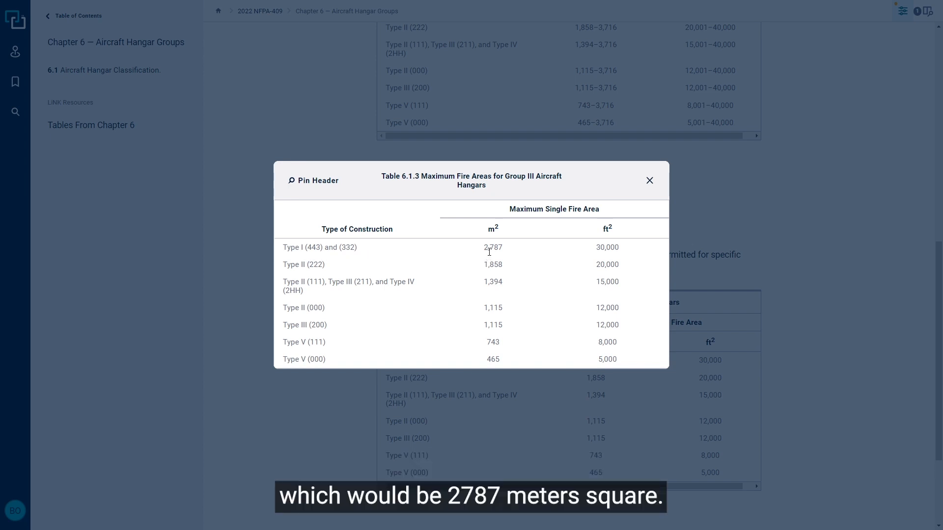
mouse_move(525, 252)
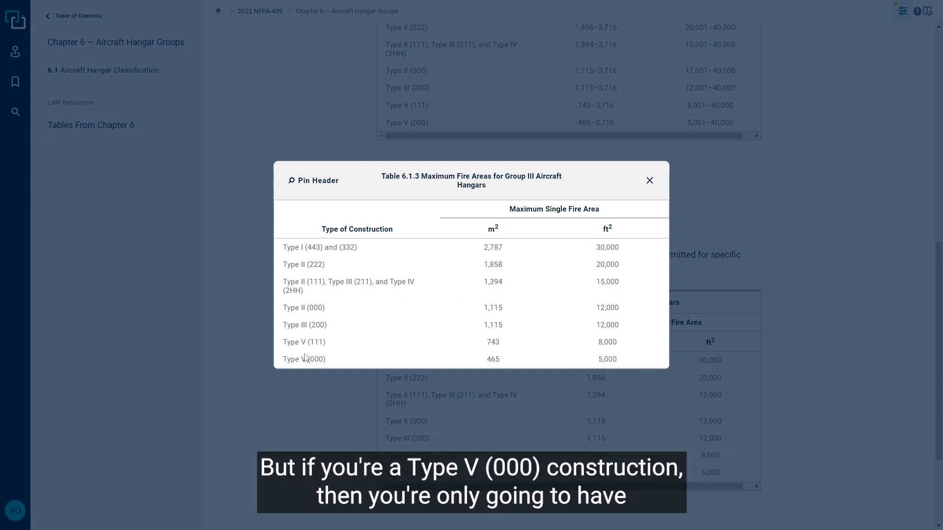
mouse_move(328, 361)
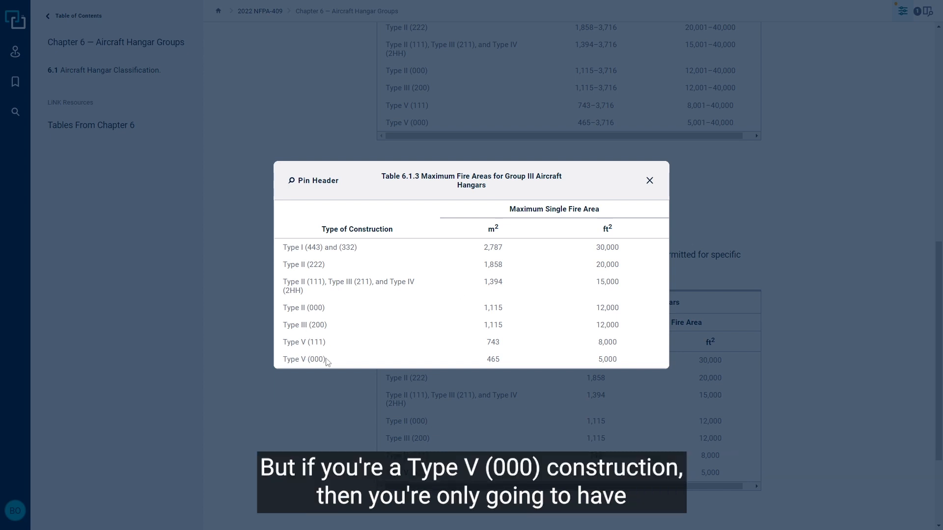
mouse_move(506, 354)
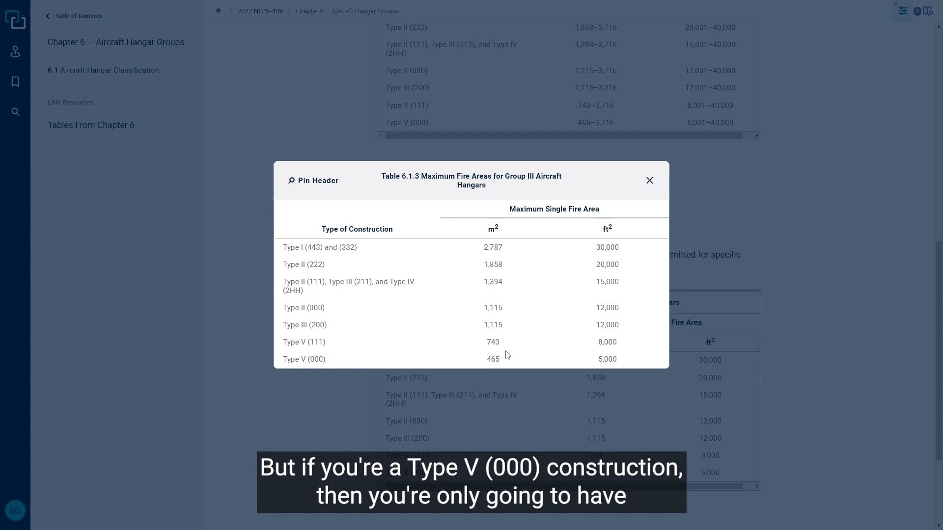
mouse_move(531, 359)
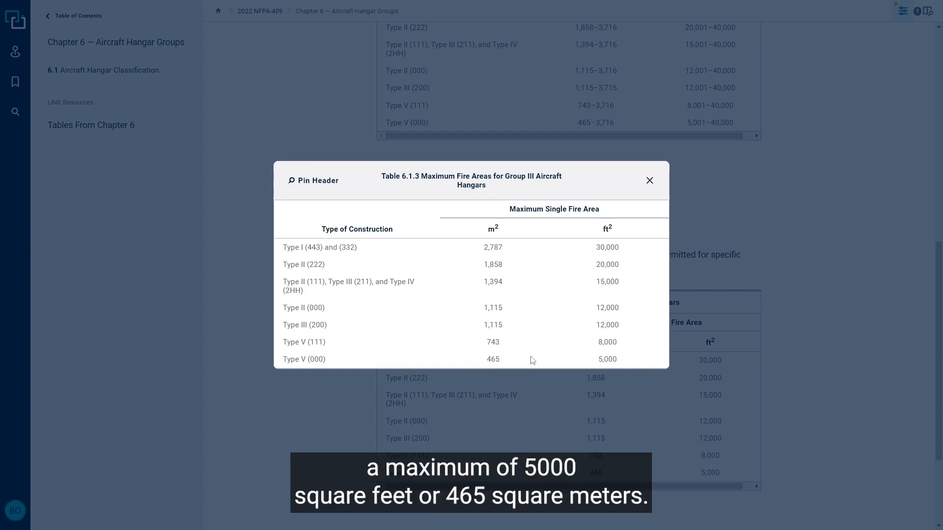
mouse_move(543, 358)
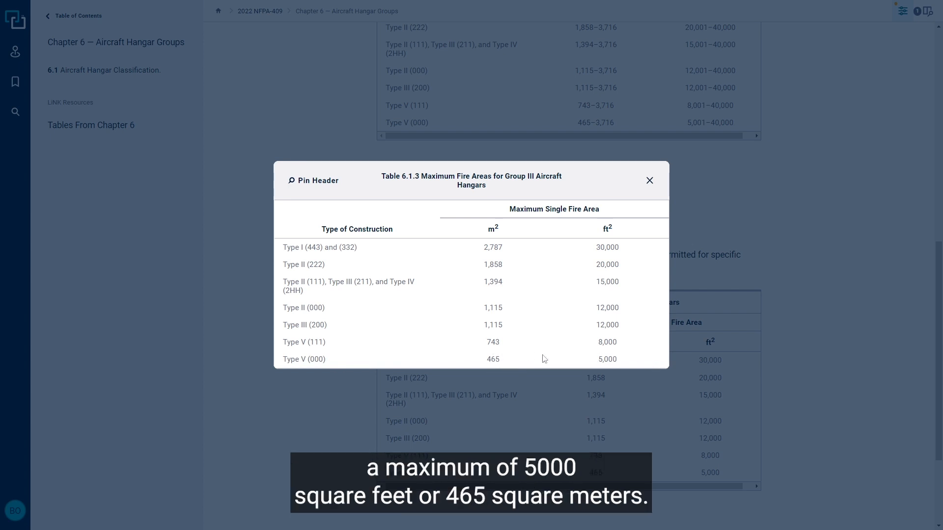
click(649, 180)
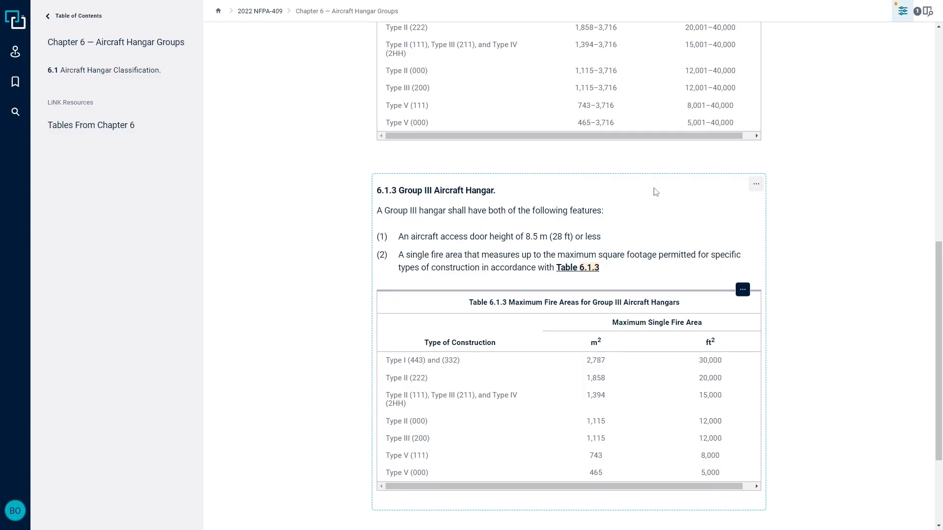
Scroll down to the 6.1.4 Group IV Aircraft Hangar definition
scroll(down, 3)
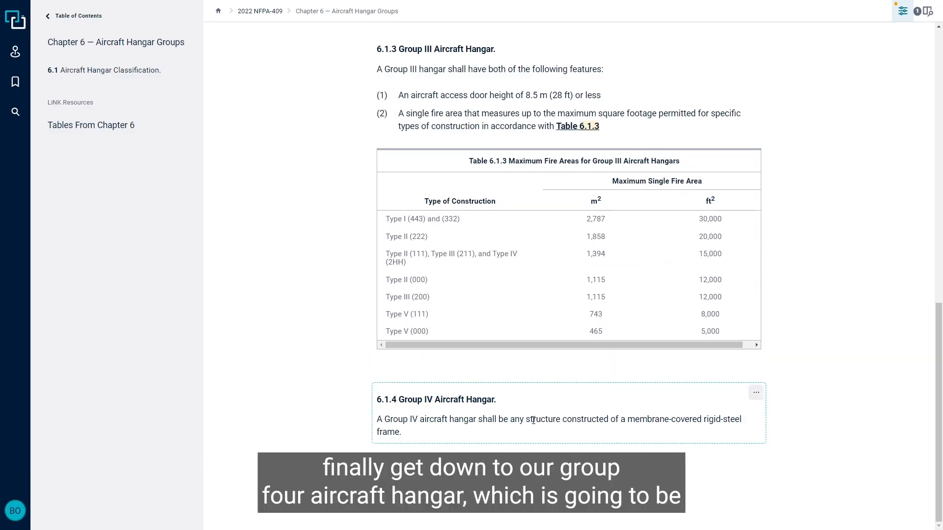
mouse_move(546, 401)
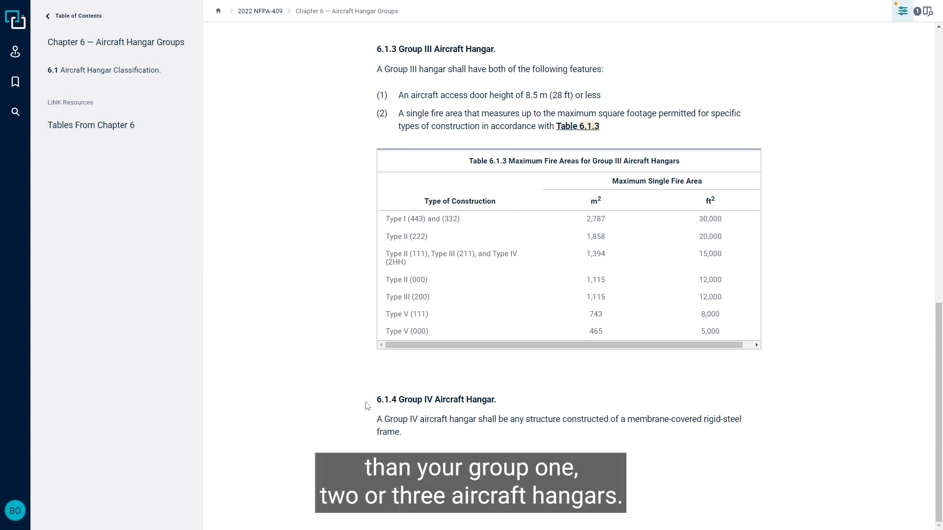
mouse_move(369, 408)
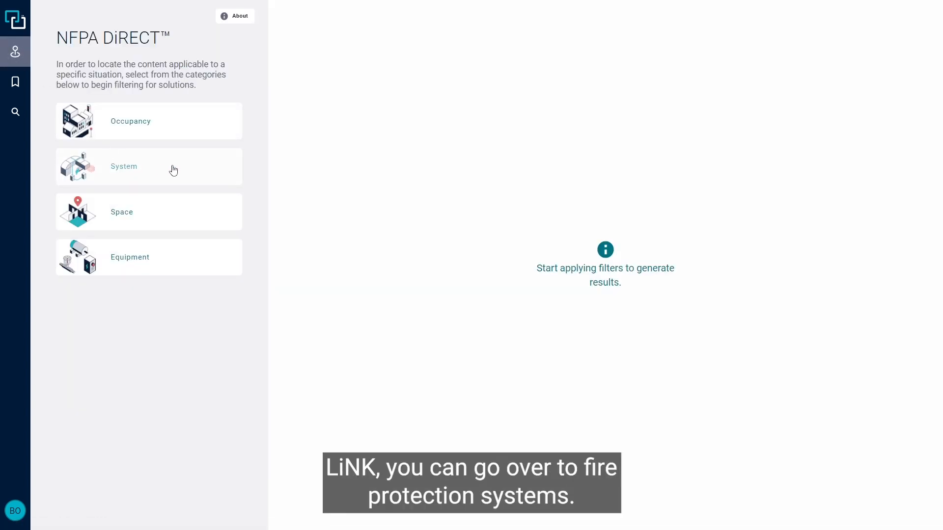
Filter NFPA DiRECT to Fire Protection systems and open the Aircraft Hangar situation's topic list
click(148, 167)
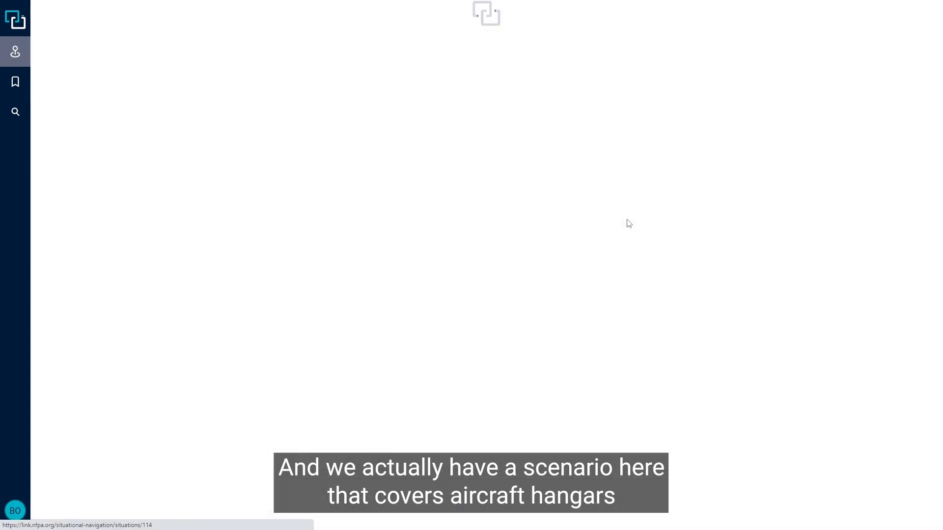
click(628, 222)
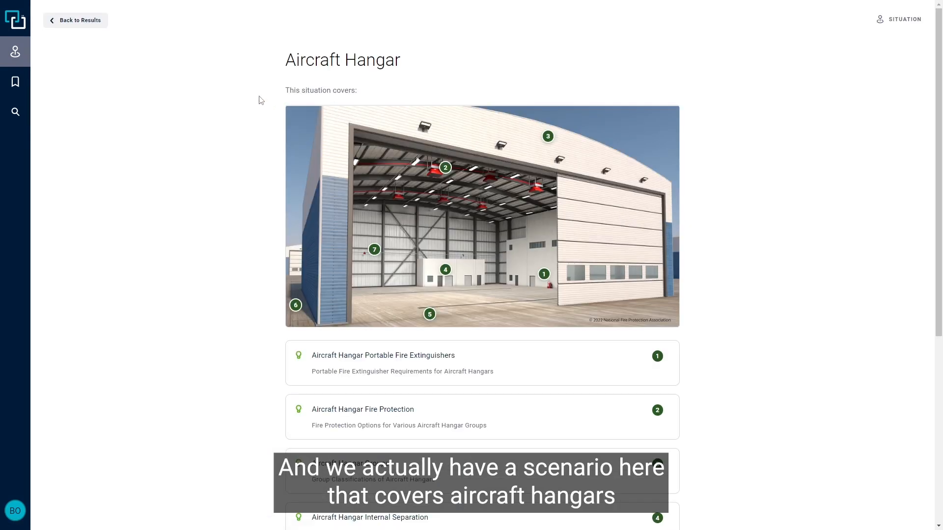
scroll(down, 3)
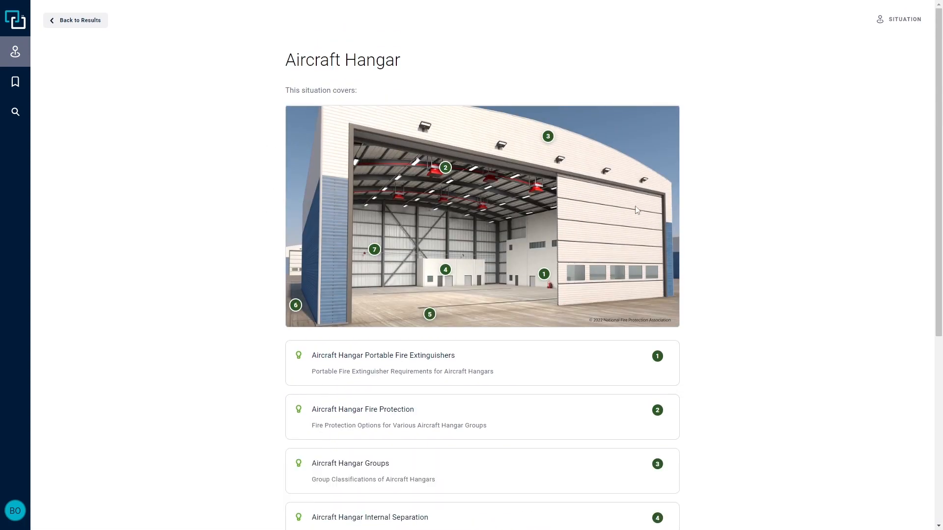
scroll(down, 3)
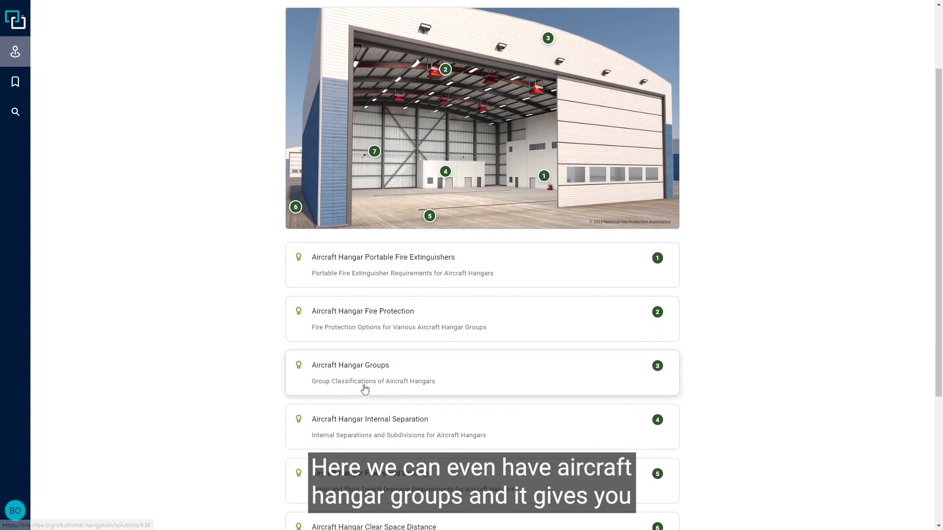
click(350, 372)
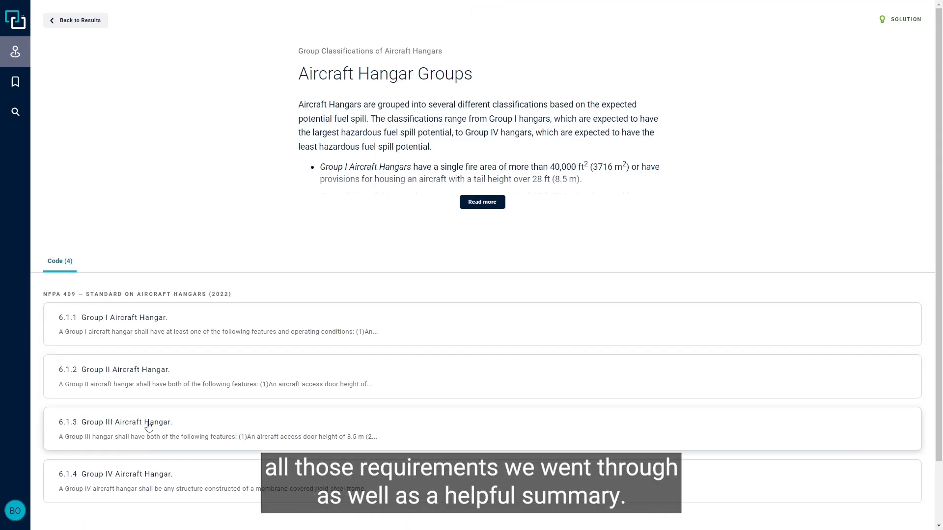
click(482, 201)
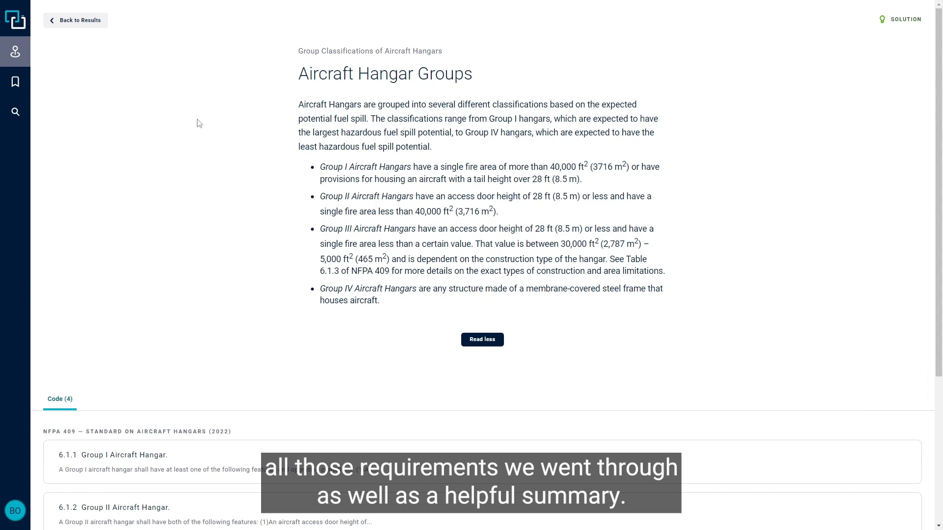
click(75, 19)
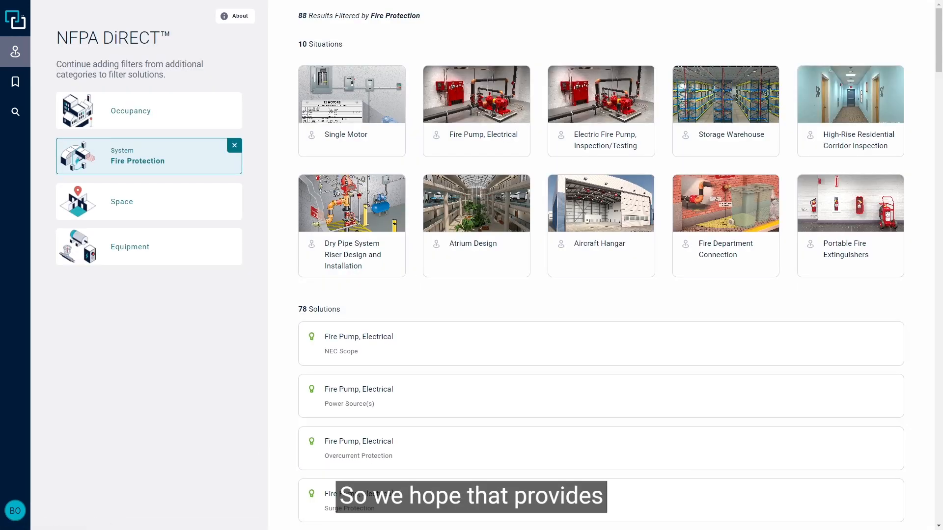
click(600, 203)
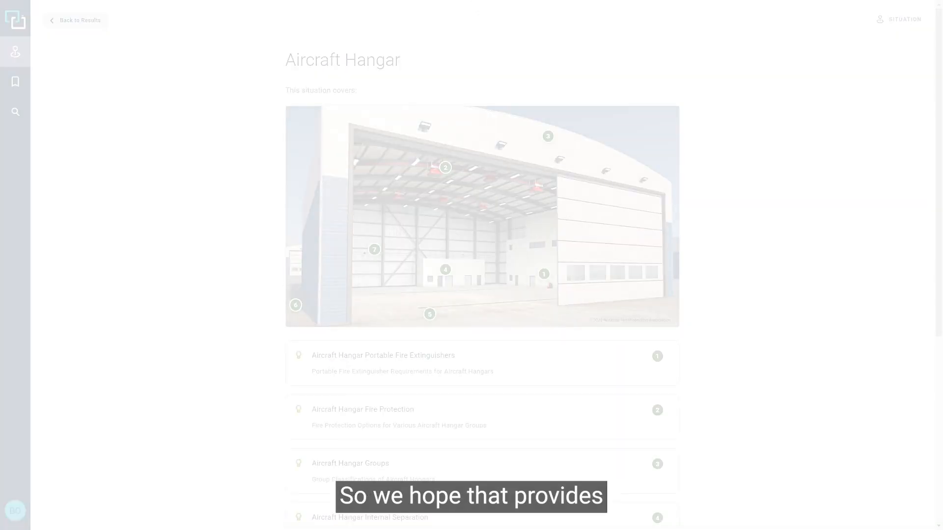